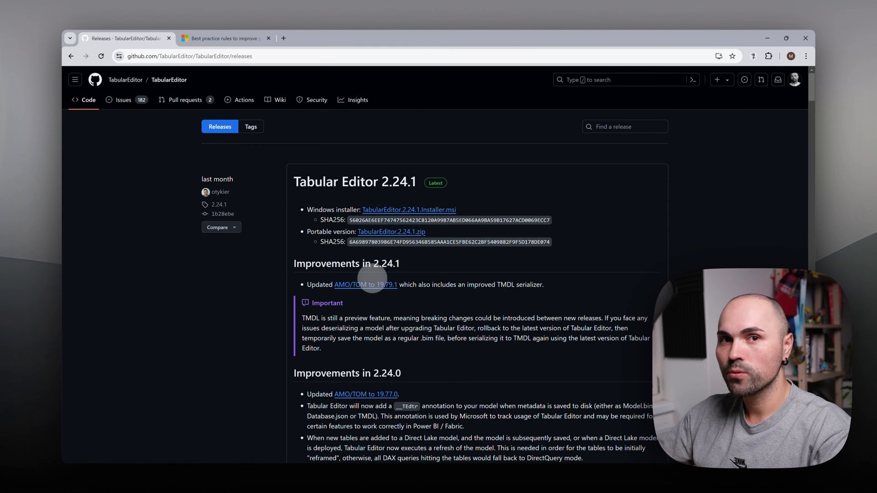
pyautogui.moveTo(374, 285)
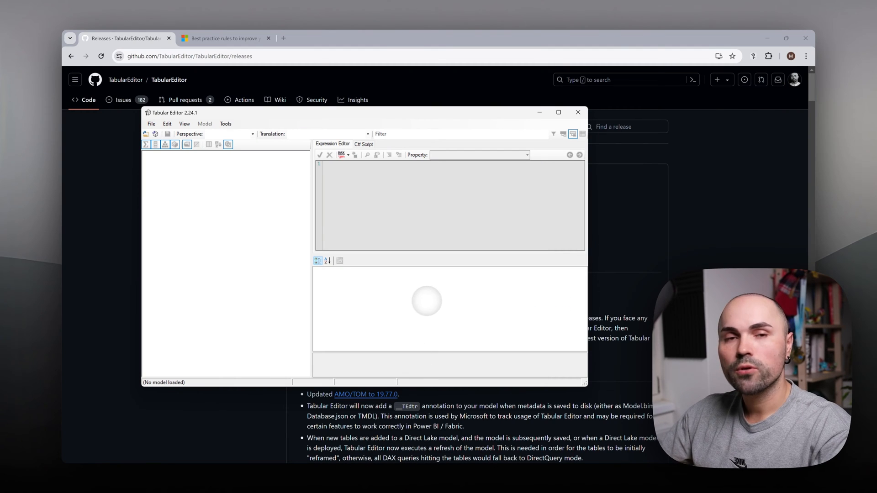
# Close the empty Tabular Editor window, returning to the GitHub releases page
pyautogui.click(559, 111)
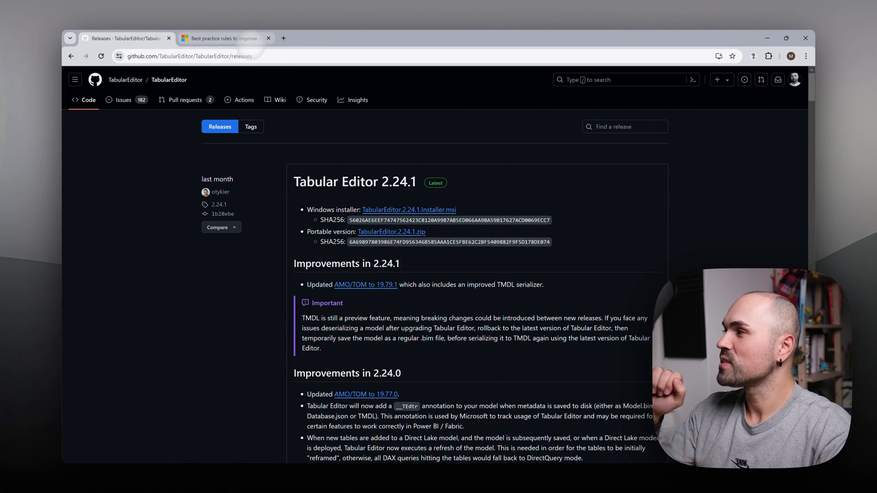
# Scroll through the blog's rule categories and select the rule-loading script code
pyautogui.click(225, 39)
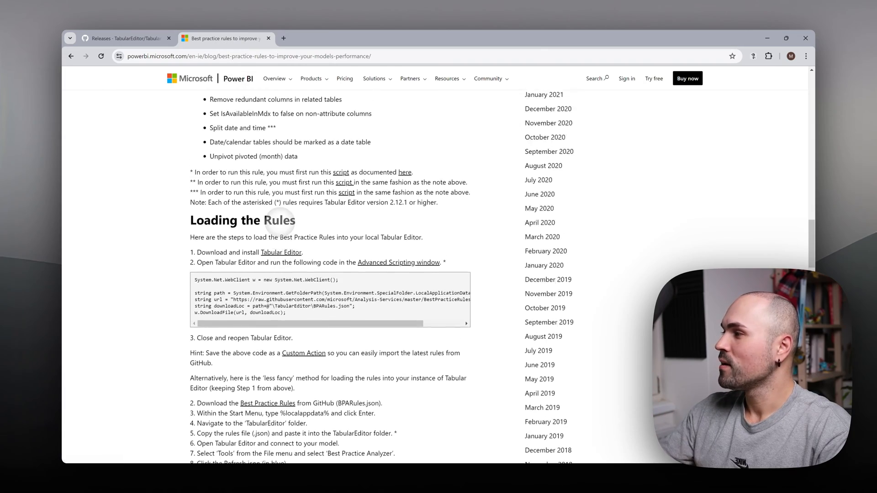
pyautogui.scroll(3)
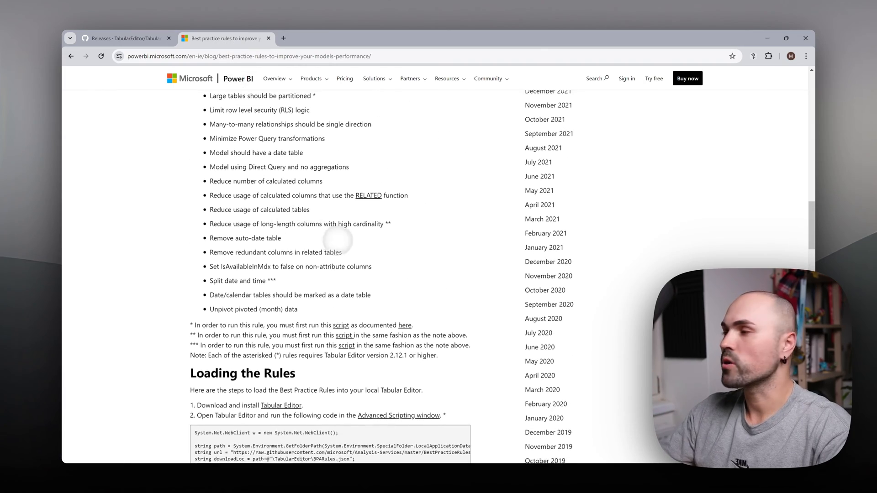
pyautogui.scroll(3)
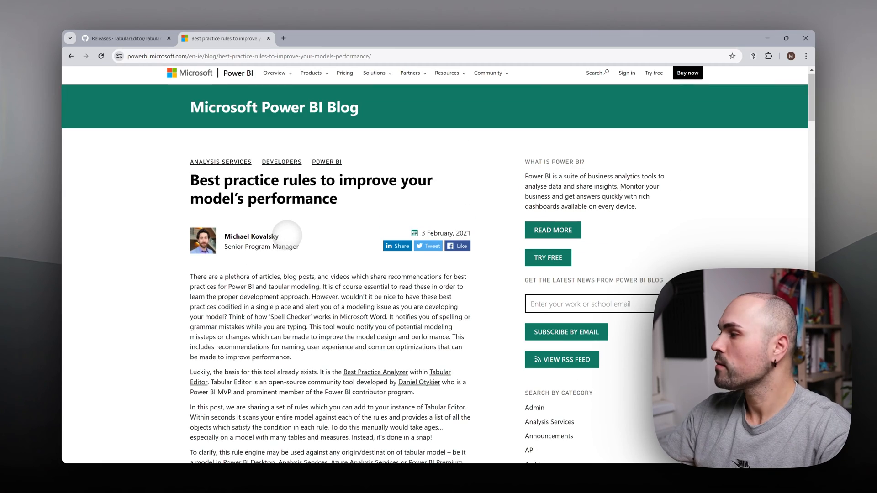
pyautogui.scroll(-3)
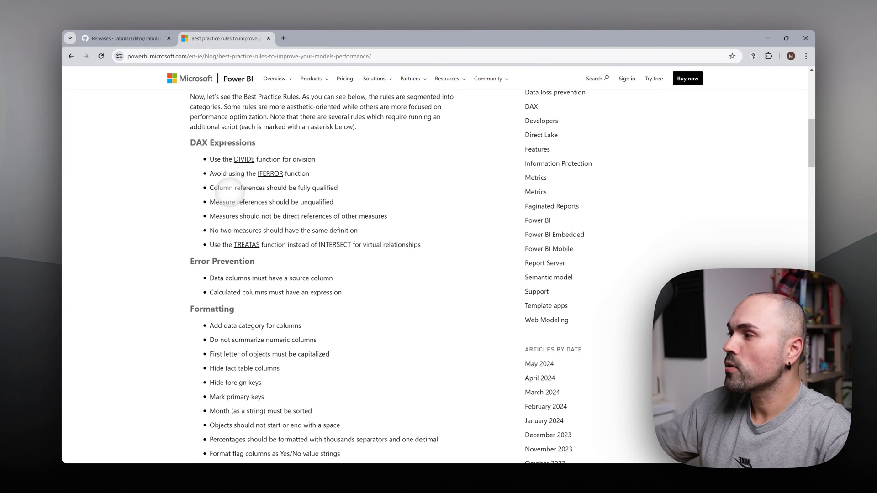
pyautogui.scroll(-3)
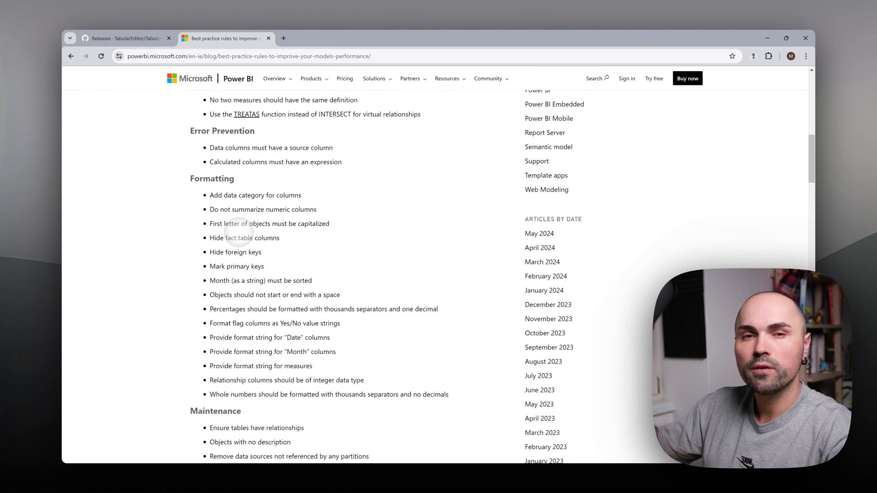
pyautogui.scroll(-3)
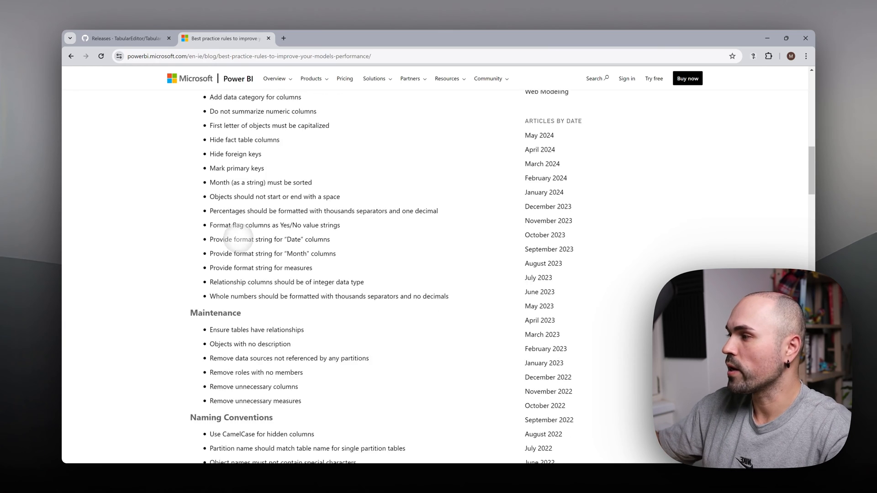
pyautogui.scroll(-3)
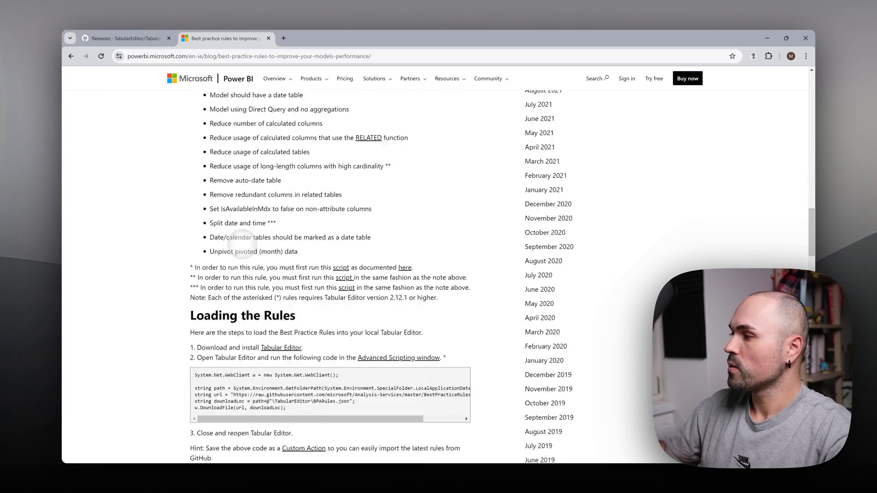
pyautogui.scroll(-3)
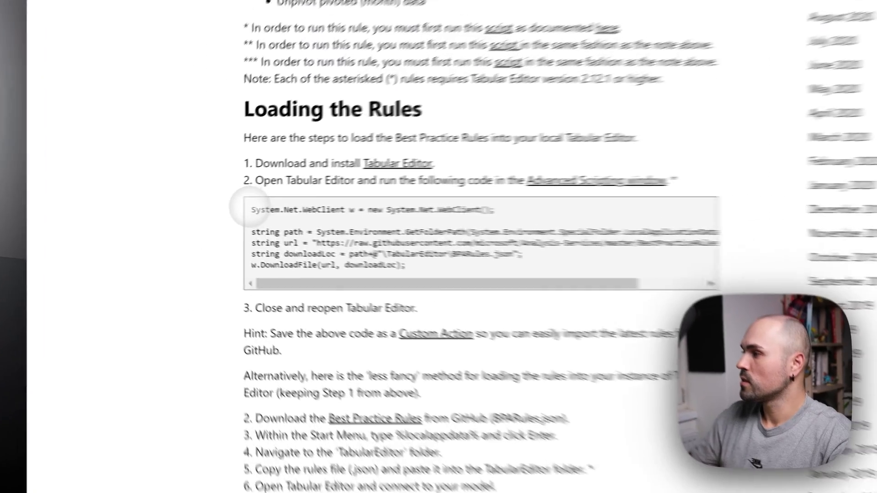
pyautogui.moveTo(277, 207); pyautogui.dragTo(459, 272)
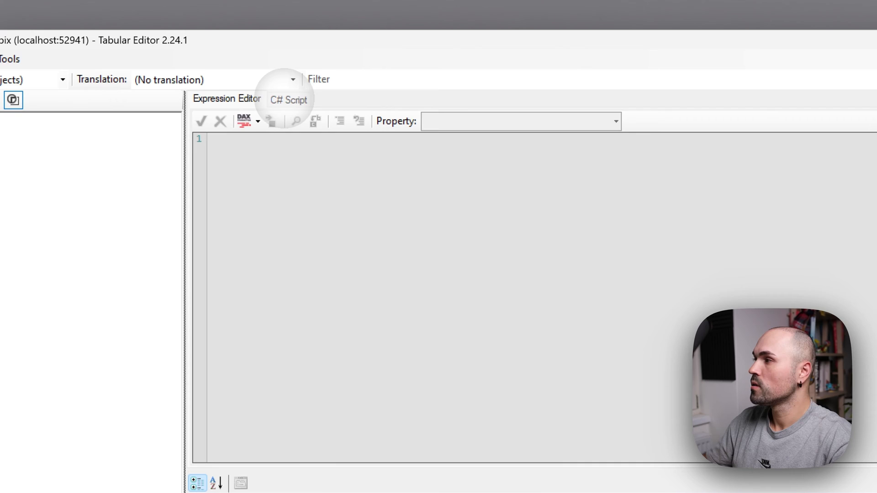
# Paste the rule-loading script into Tabular Editor's C# script editor
pyautogui.click(289, 99)
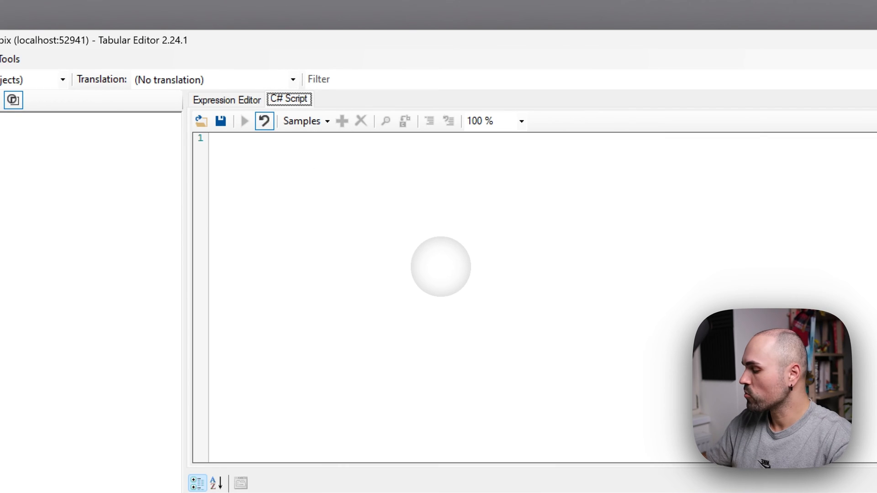
pyautogui.press('cmd+v')
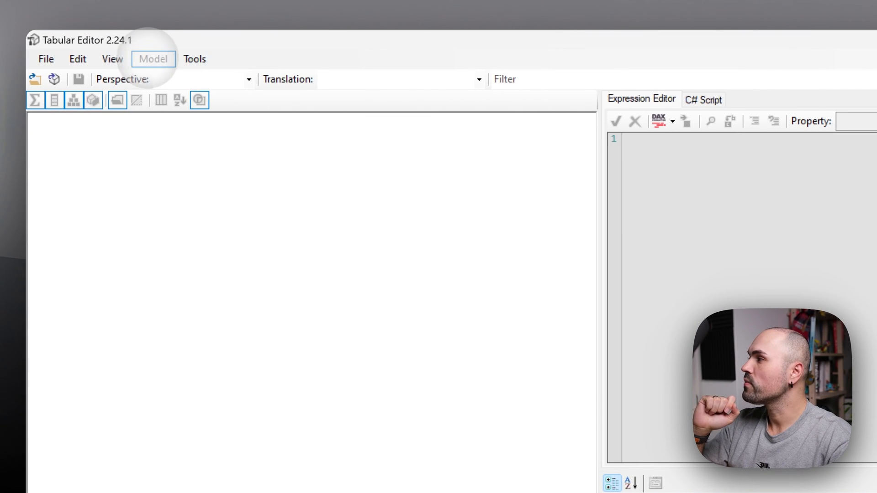
# Connect to the local COVID-19 US Tracking Sample.pbix model and list the model tools
pyautogui.click(197, 59)
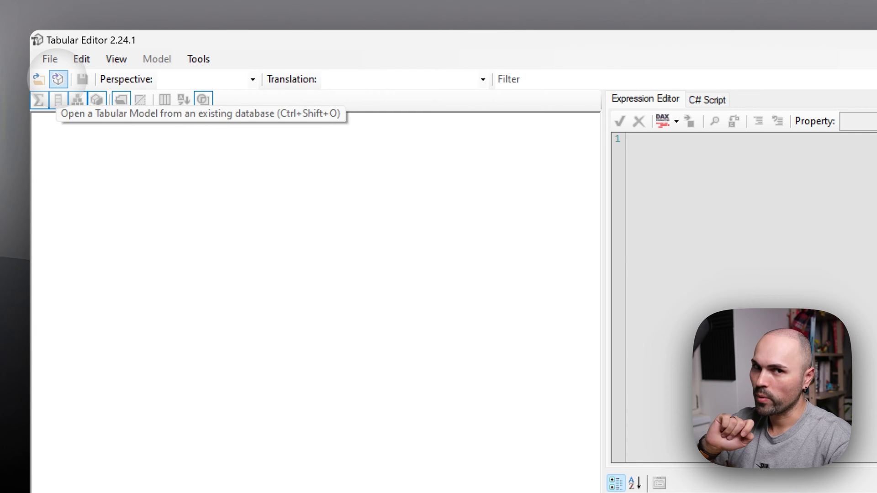
pyautogui.click(48, 79)
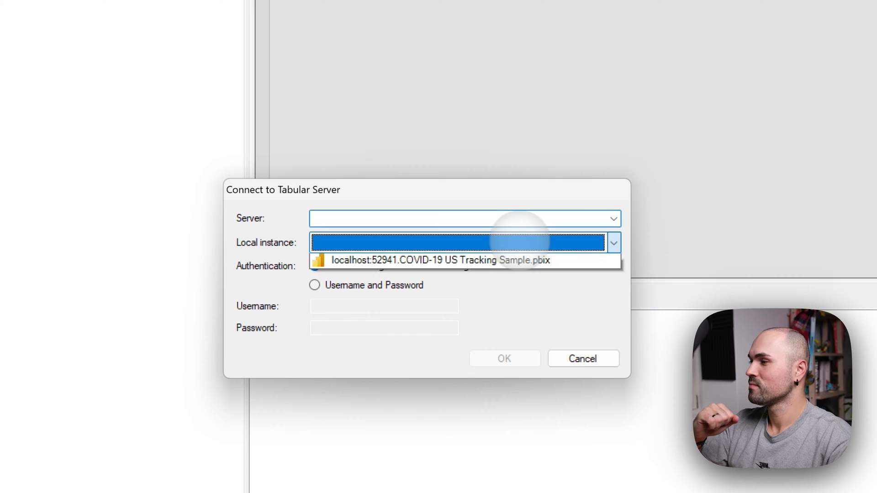
pyautogui.click(438, 261)
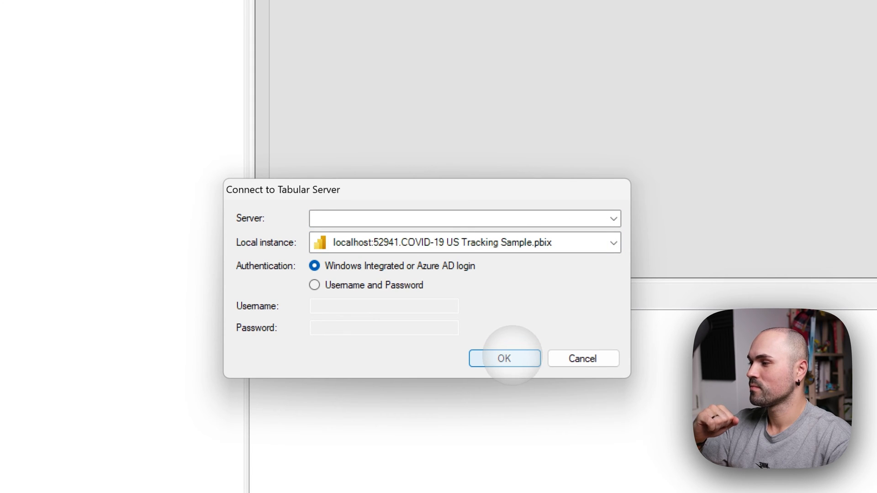
pyautogui.click(504, 358)
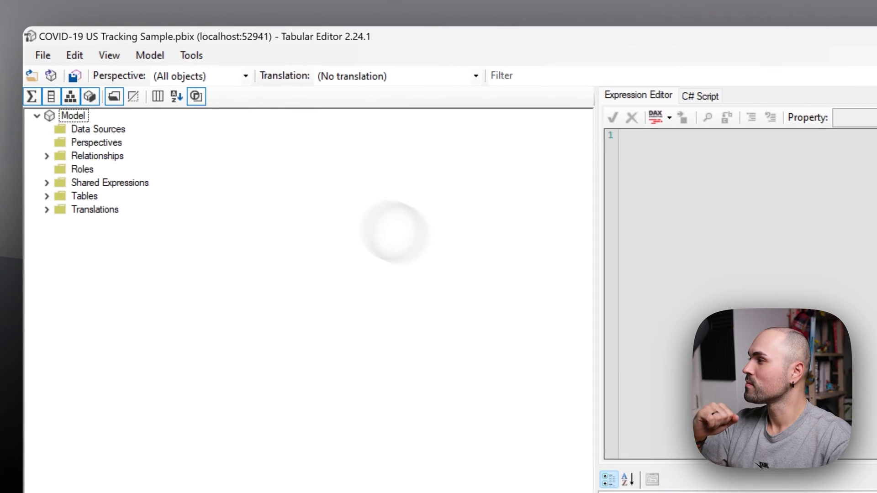
pyautogui.click(199, 58)
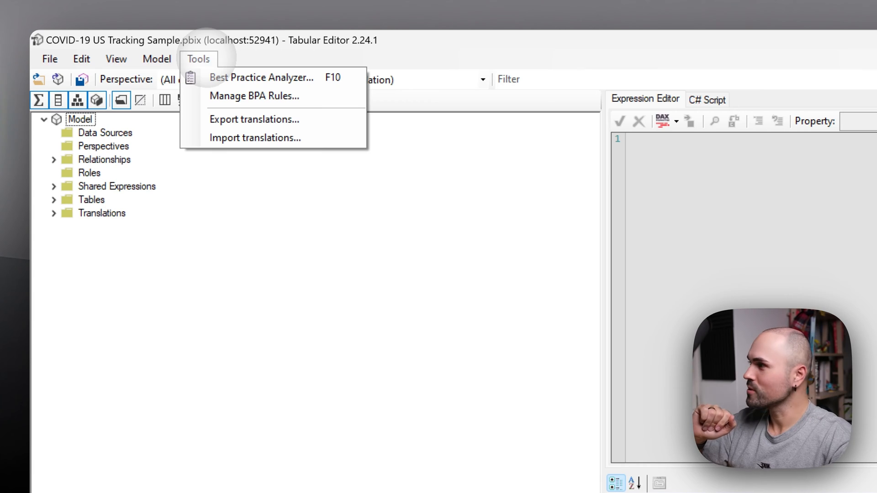
# Run the Best Practice Analyzer and inspect the DIVIDE function, partition naming and other flagged rules
pyautogui.click(260, 77)
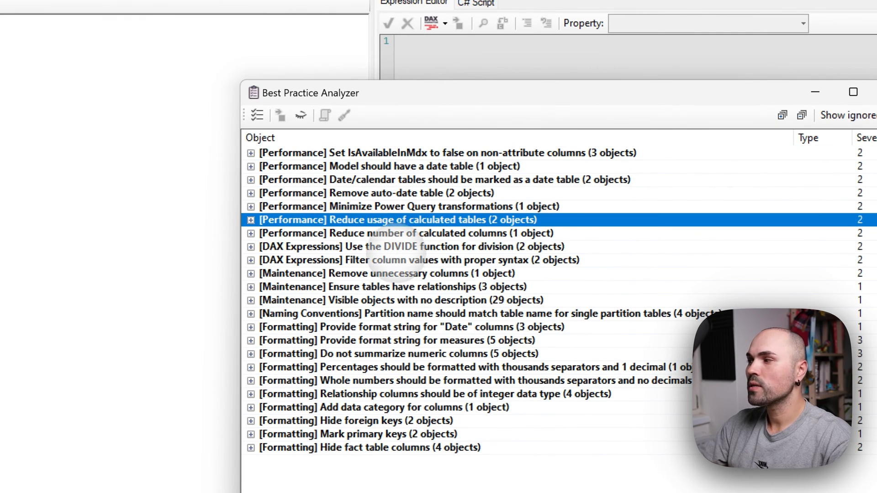
pyautogui.click(409, 247)
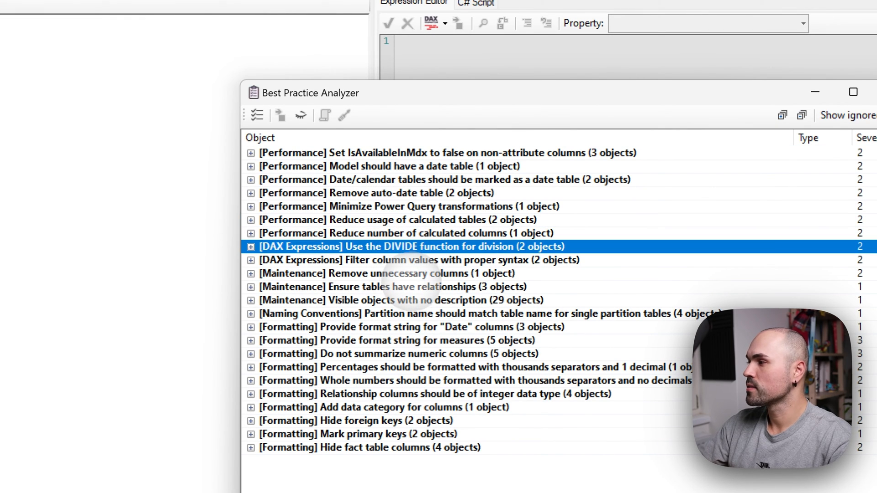
pyautogui.click(392, 353)
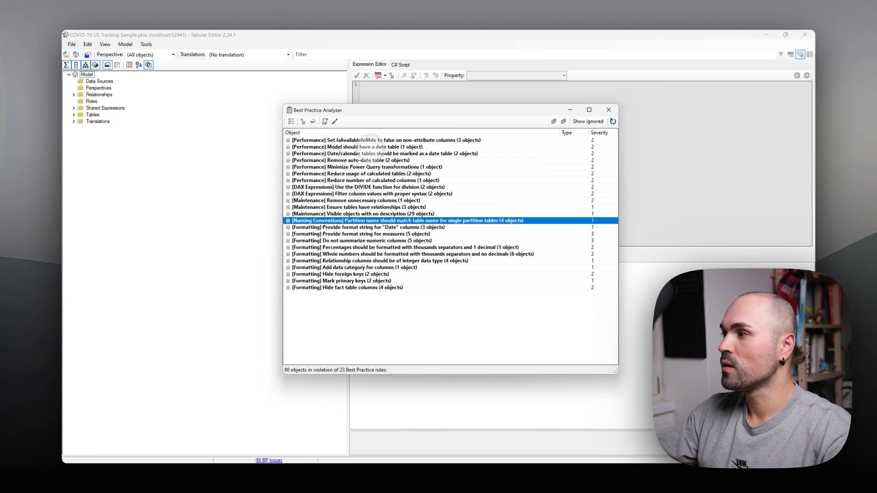
pyautogui.click(355, 146)
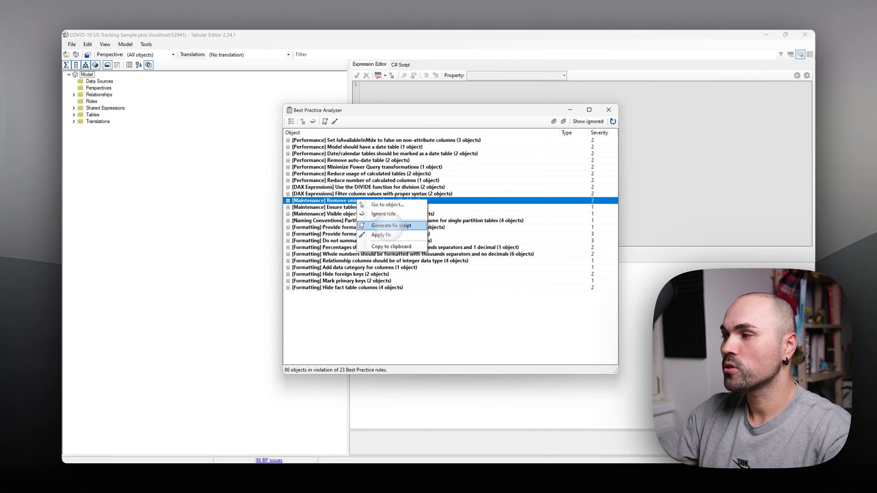
pyautogui.moveTo(381, 235)
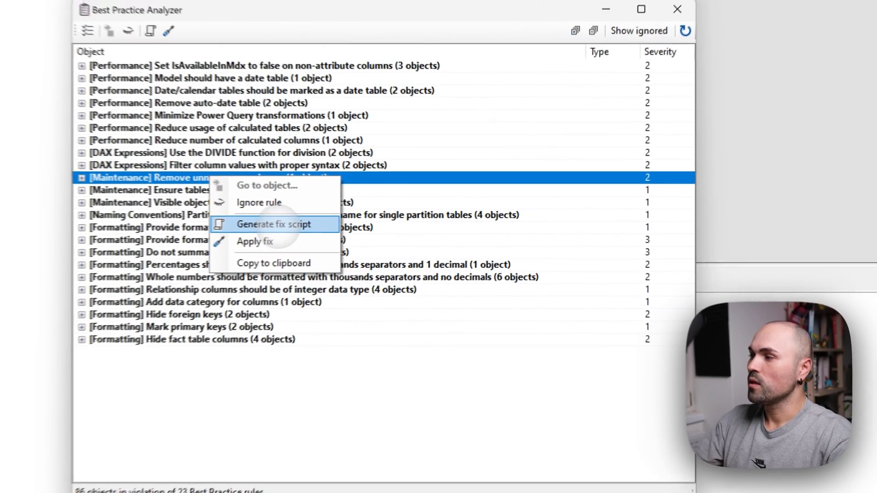
# Generate a fix script for unnecessary columns, paste it into the editor and expand the rule to check it
pyautogui.click(269, 225)
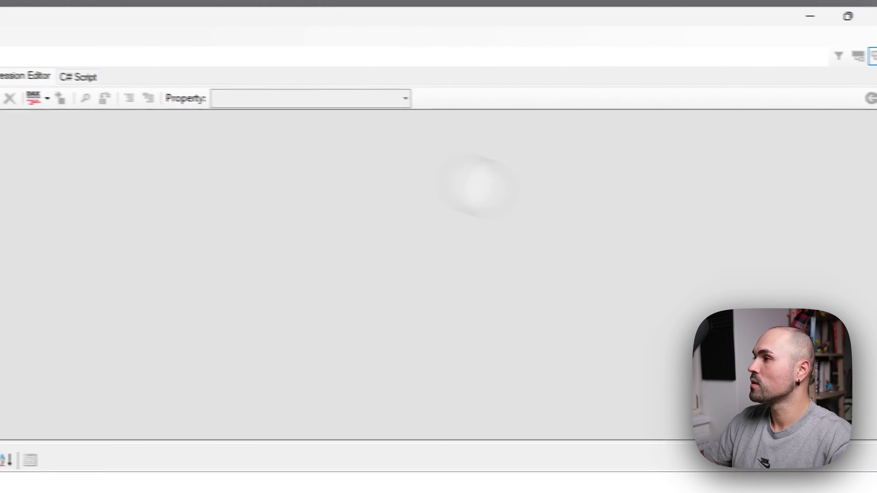
pyautogui.press('Ctrl+V')
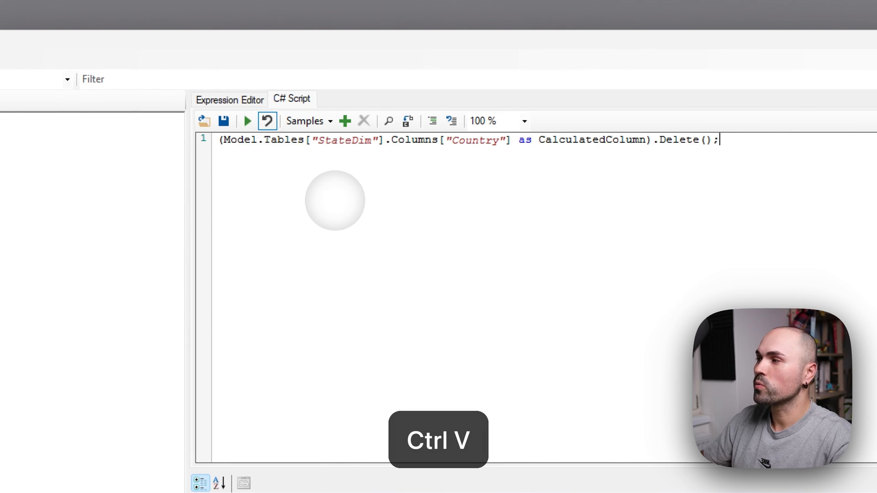
pyautogui.click(256, 140)
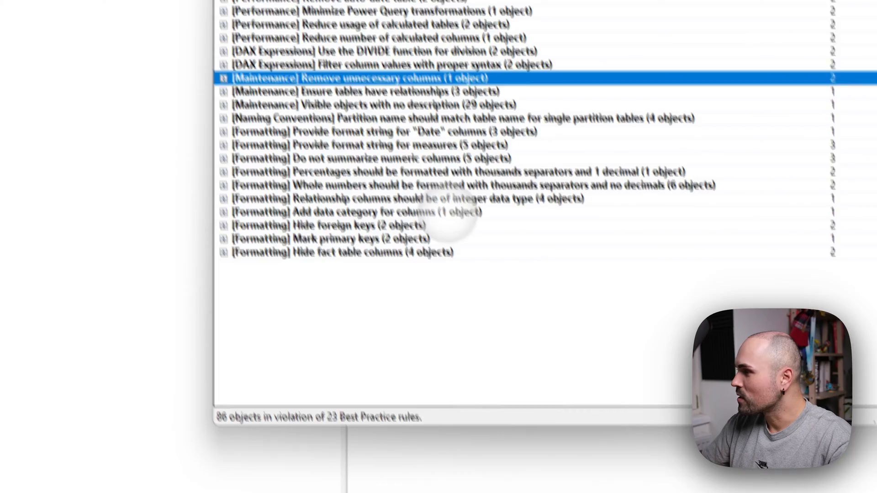
pyautogui.click(224, 76)
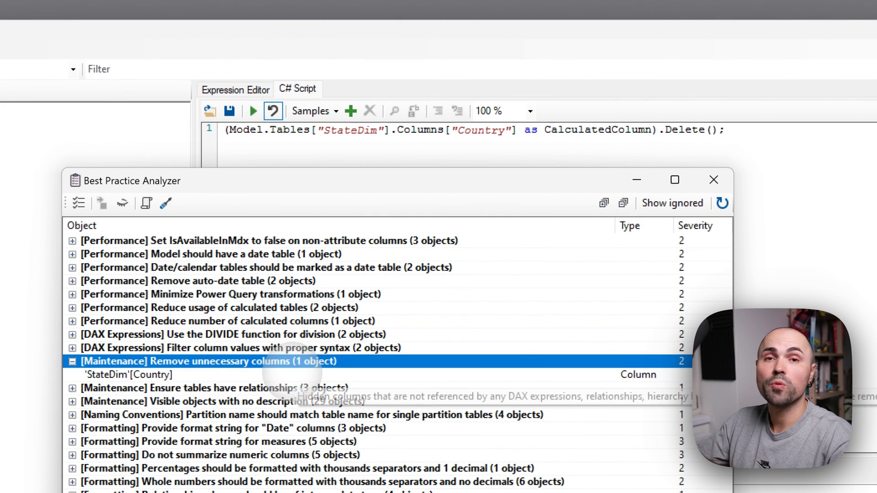
# Review the pasted script and the actions available for other flagged rules, including measure format strings
pyautogui.click(713, 179)
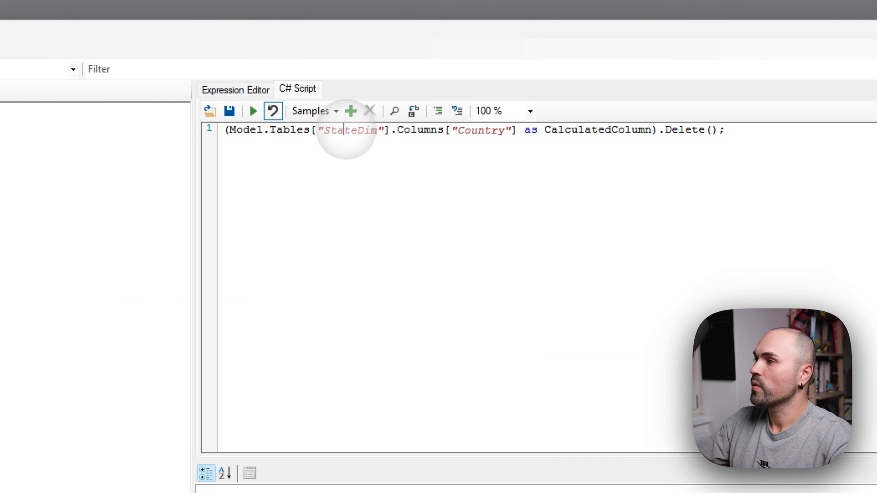
pyautogui.moveTo(256, 111)
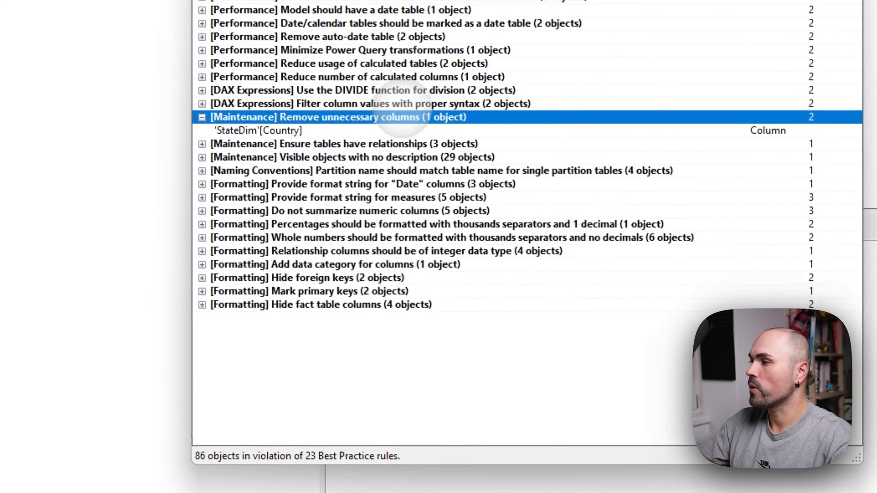
pyautogui.rightClick(408, 117)
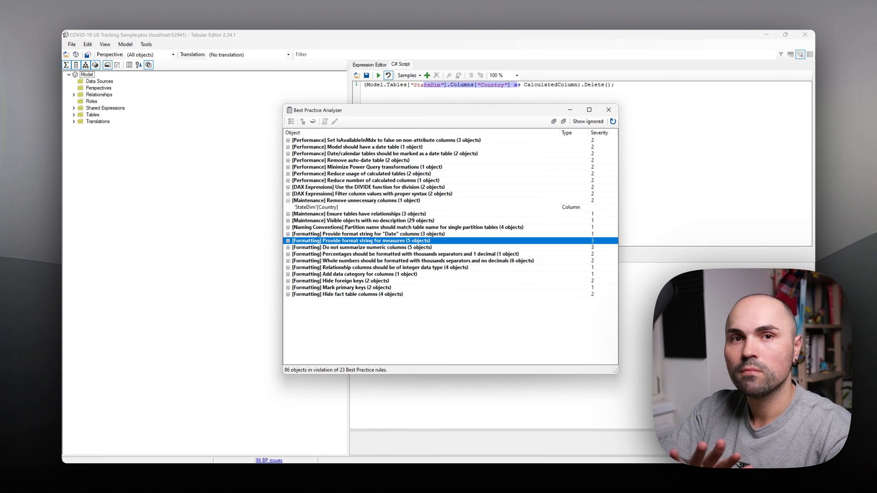
pyautogui.rightClick(360, 247)
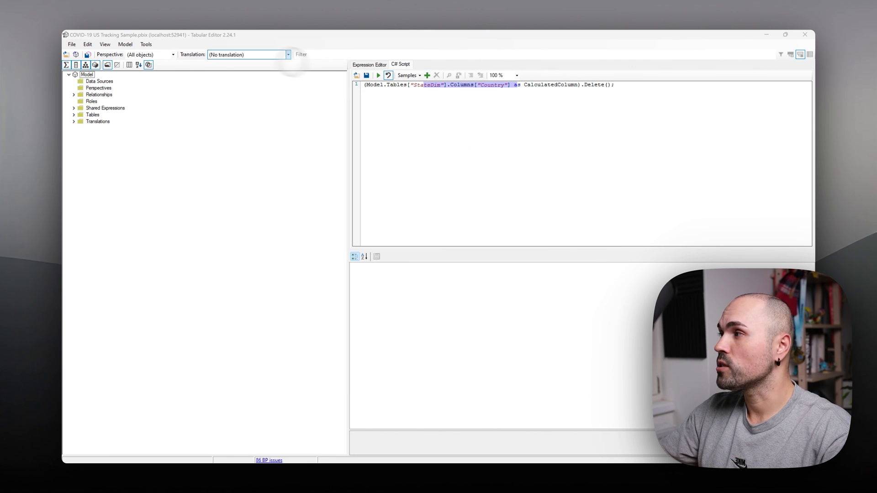
# In Manage BPA Rules, edit the DAX rule requiring fully qualified column references
pyautogui.click(146, 44)
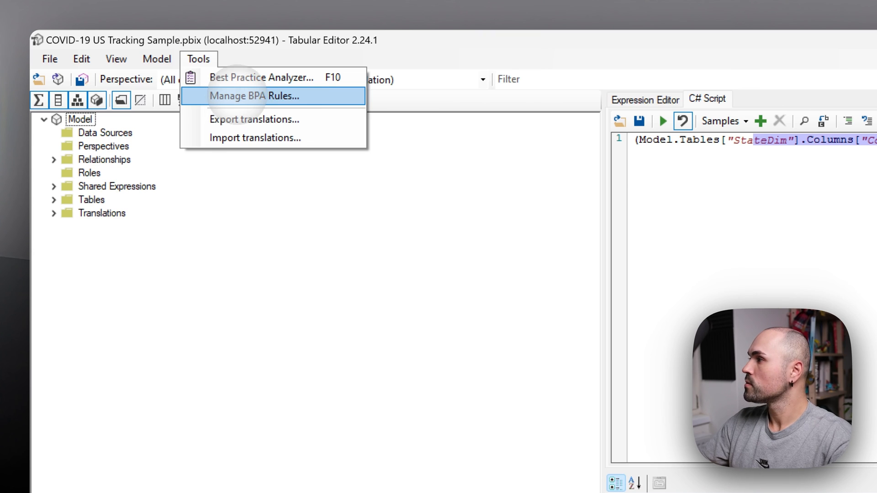
pyautogui.click(273, 96)
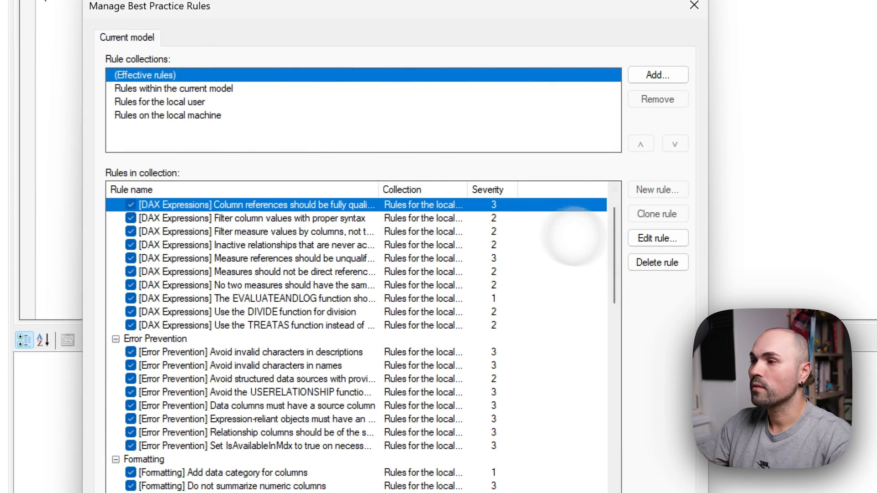
pyautogui.click(658, 237)
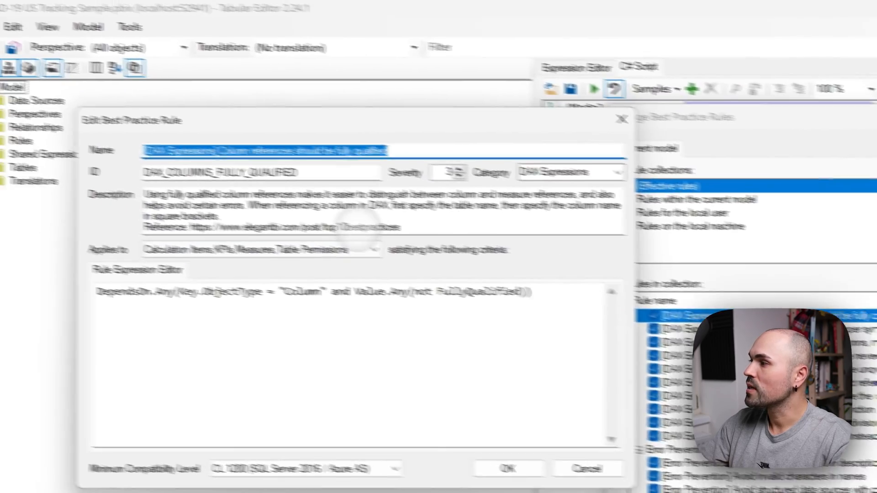